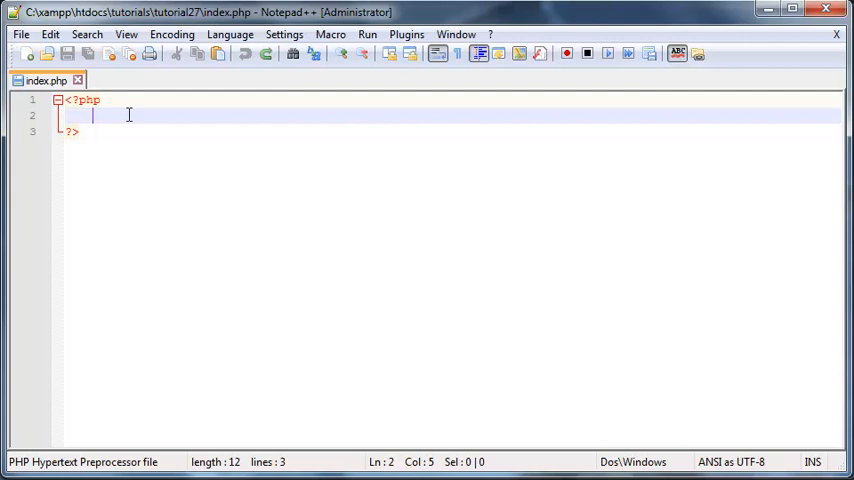
Declare $people = array(); on line 2 inside the PHP tags.
{"action": "type", "text": "$"}
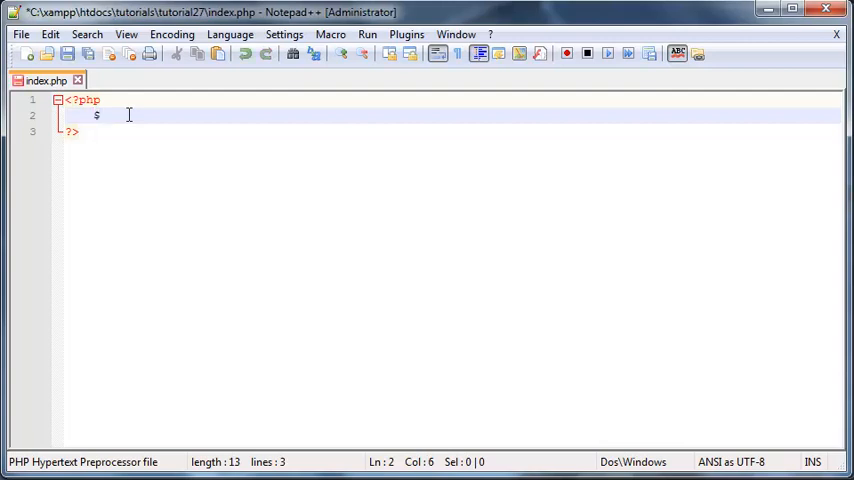
{"action": "type", "text": "people"}
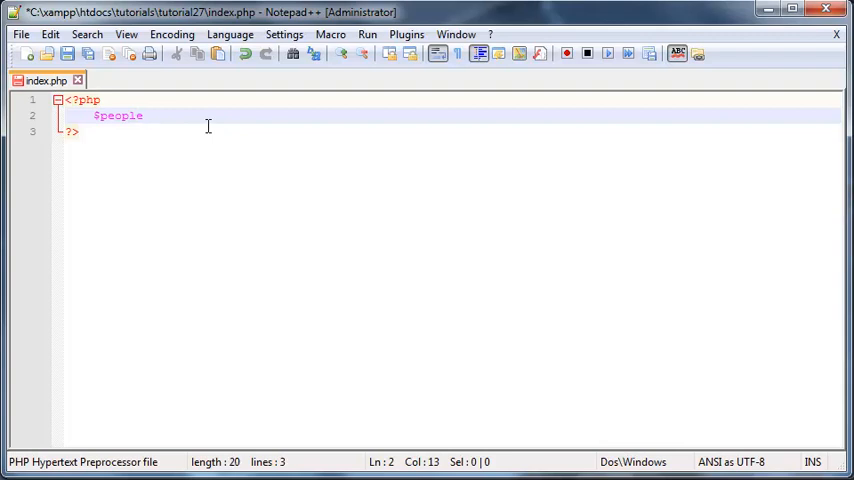
{"action": "type", "text": "="}
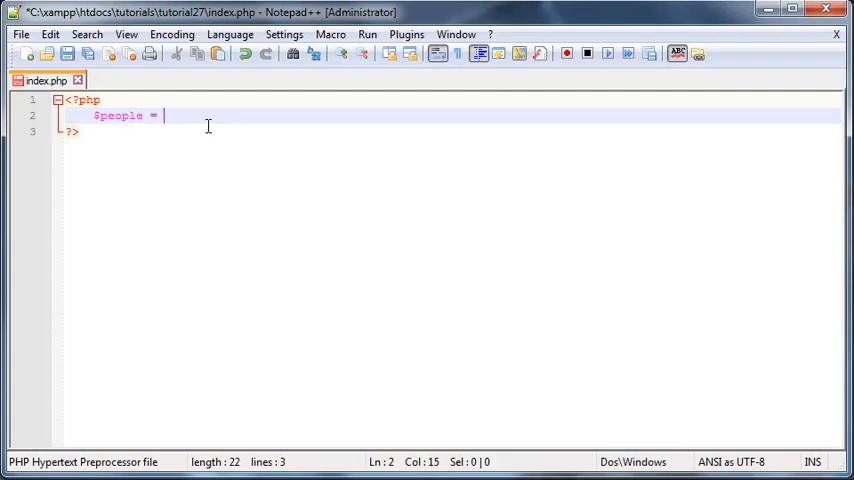
{"action": "type", "text": "array ("}
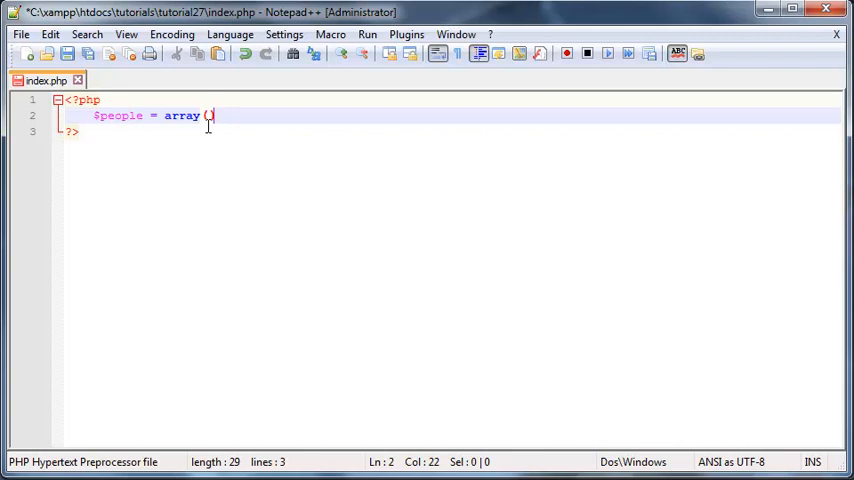
{"action": "type", "text": ";"}
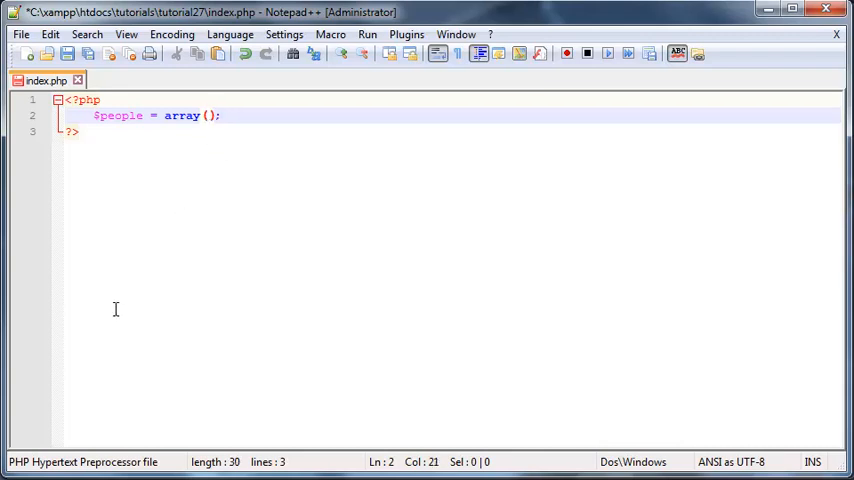
Fill array() with 'Ryan', 'Sean', 'Kyle', 'Quentin' separated by commas.
{"action": "left_click_drag", "start_coordinate": [164, 116], "coordinate": [220, 116]}
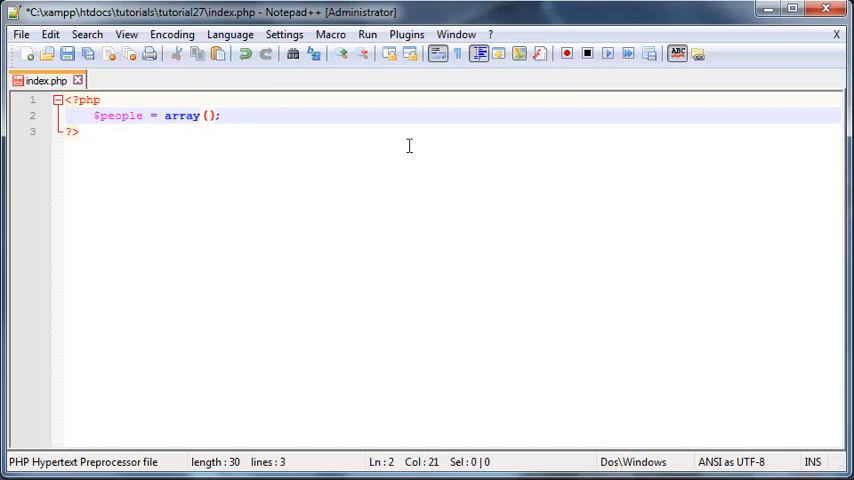
{"action": "type", "text": "''"}
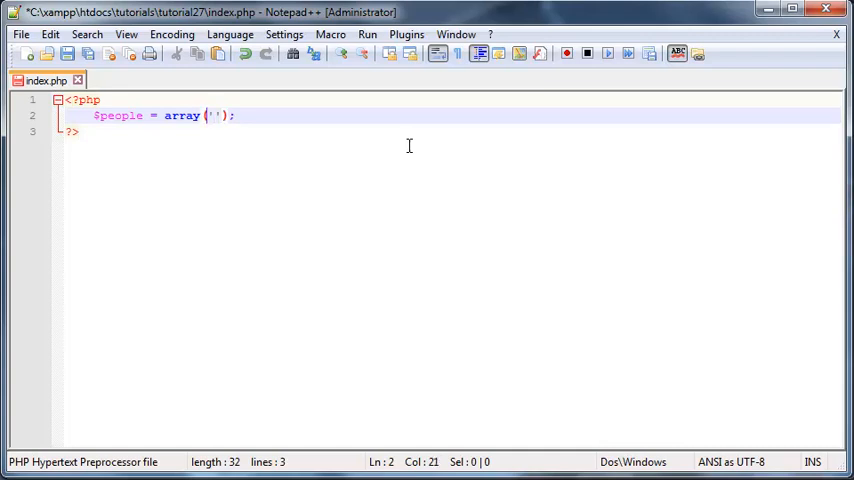
{"action": "type", "text": "Ry"}
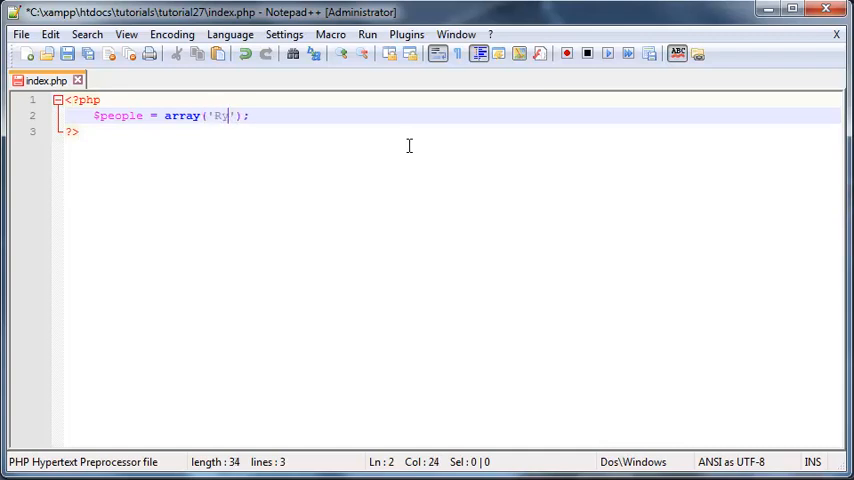
{"action": "type", "text": "yan"}
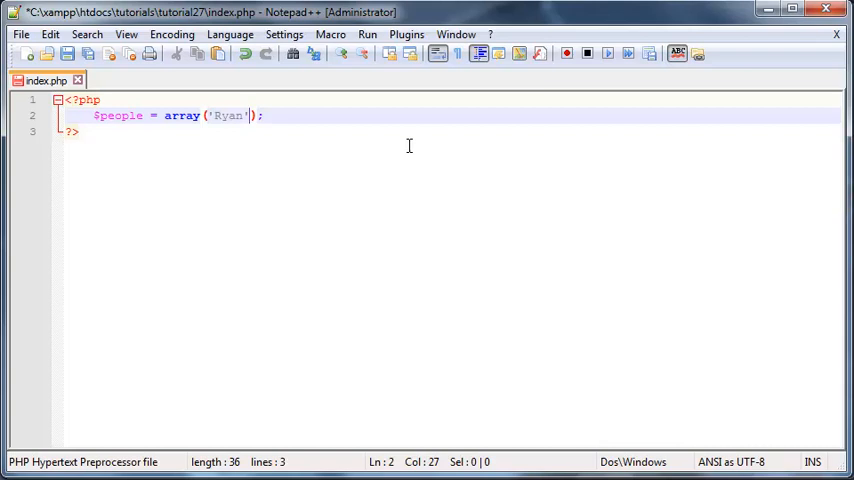
{"action": "type", "text": ","}
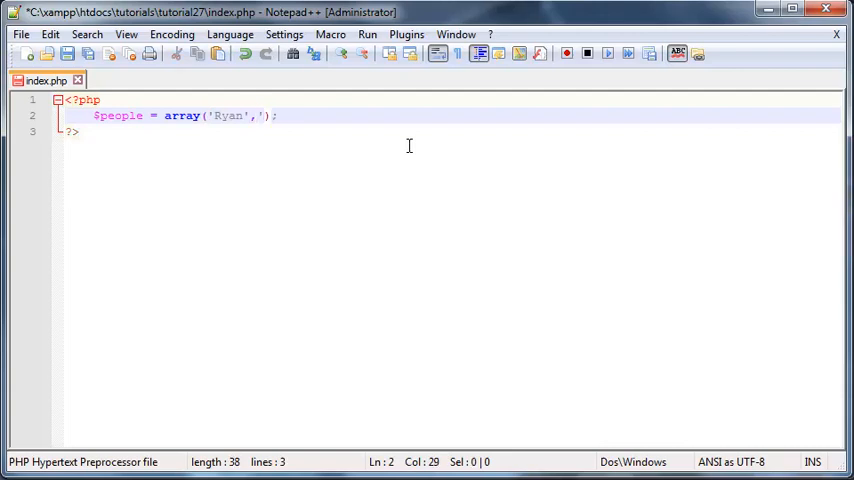
{"action": "type", "text": "'Sean"}
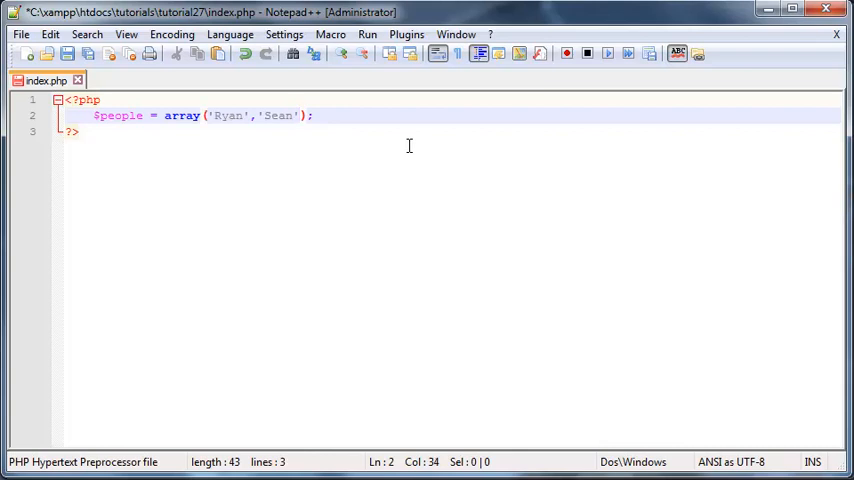
{"action": "type", "text": ",''"}
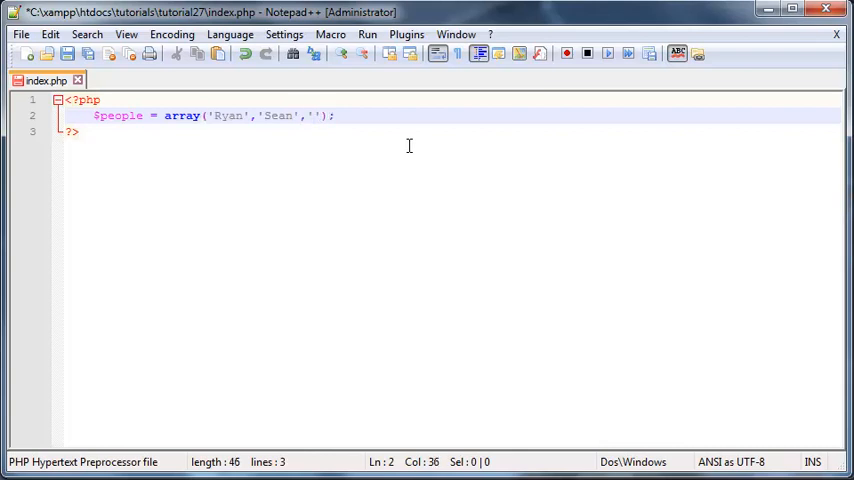
{"action": "type", "text": "Kyle"}
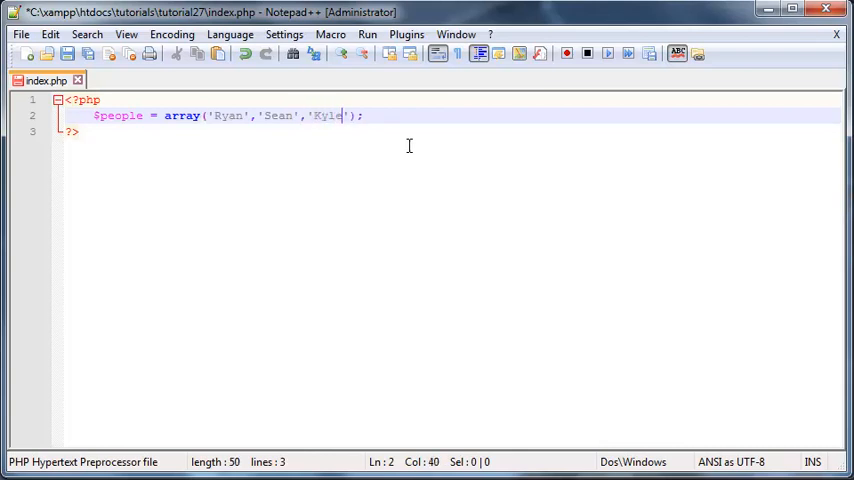
{"action": "type", "text": ","}
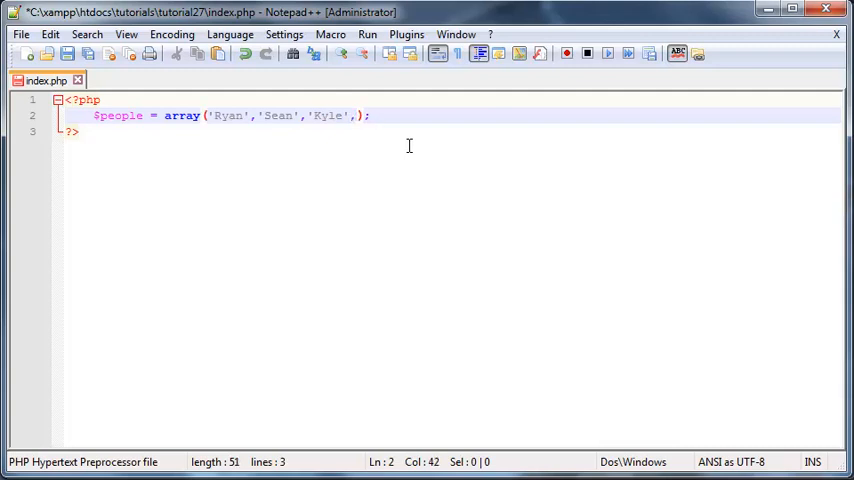
{"action": "type", "text": "Quentin"}
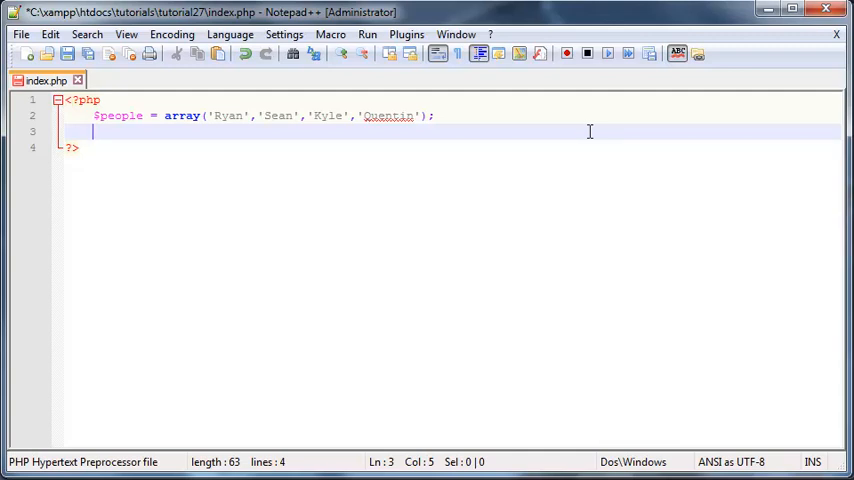
Add echo $people; on line 3 and save index.php.
{"action": "type", "text": "echo"}
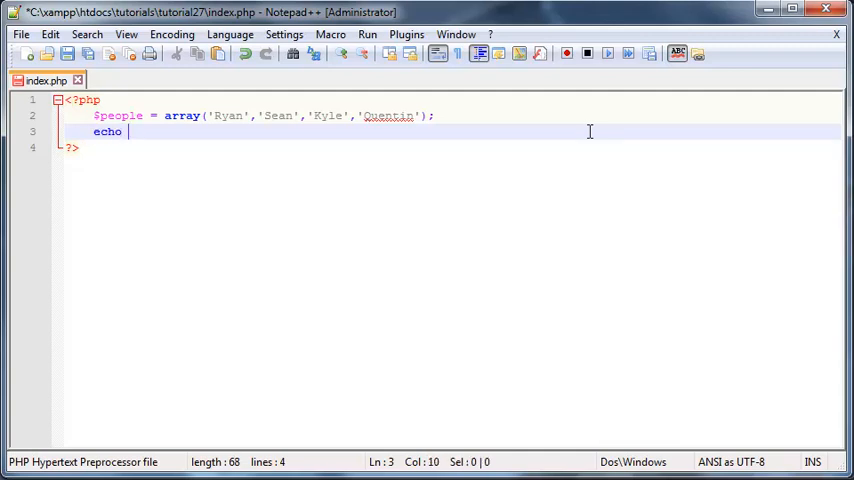
{"action": "type", "text": "$people"}
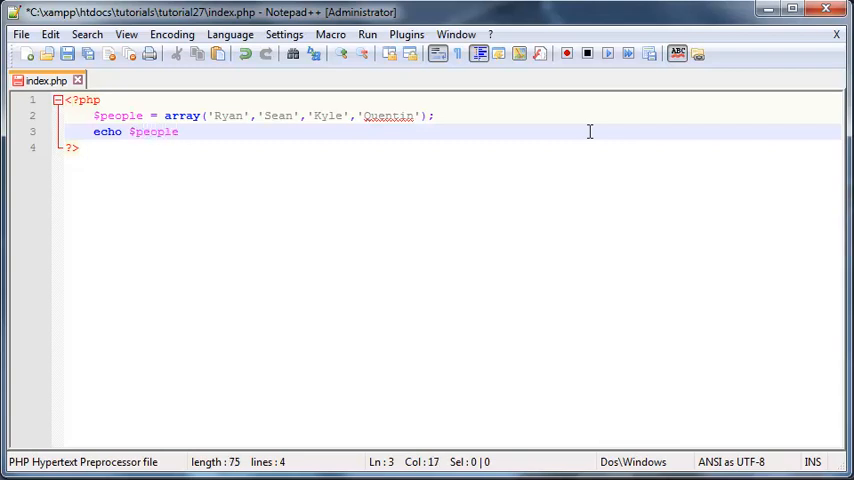
{"action": "type", "text": ";"}
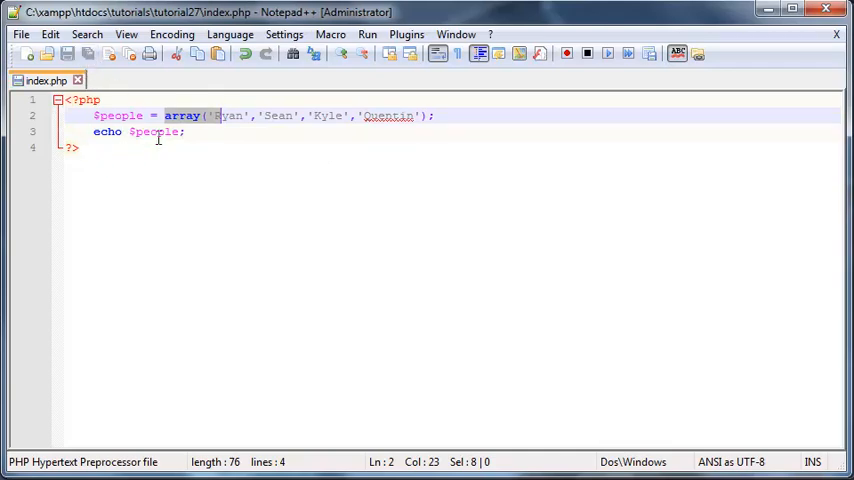
{"action": "mouse_move", "coordinate": [200, 100]}
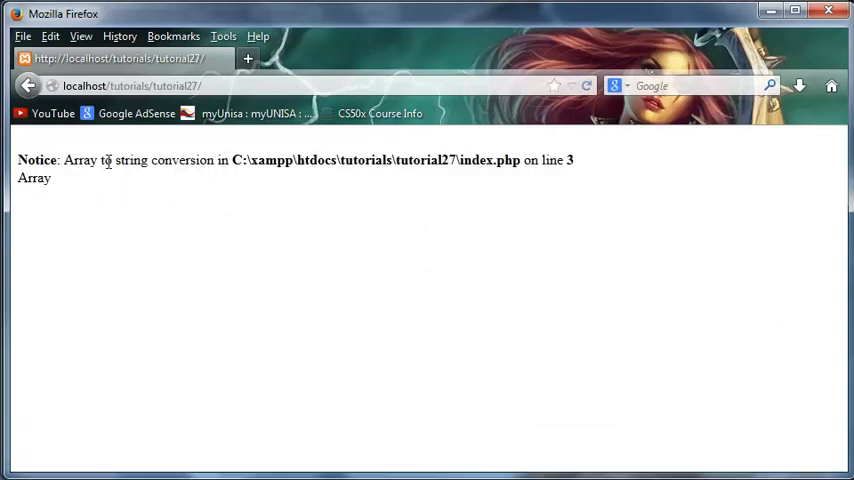
{"action": "mouse_move", "coordinate": [184, 172]}
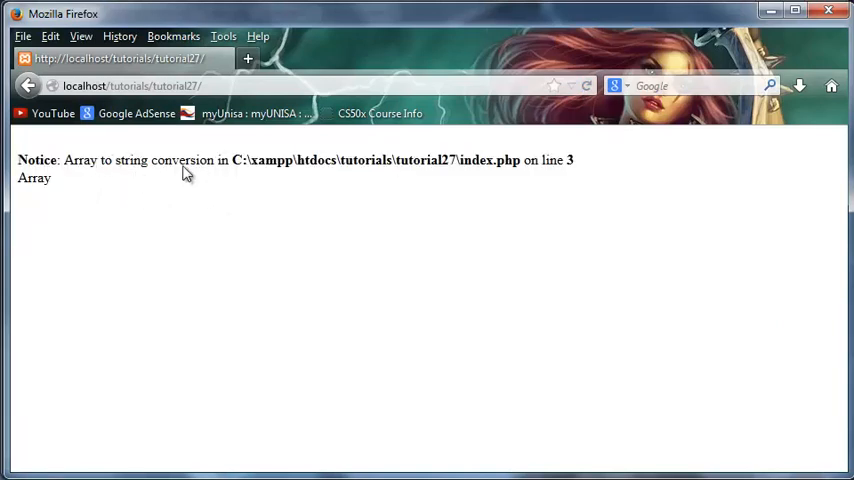
Point out the word Array printed below the array-to-string notice.
{"action": "double_click", "coordinate": [34, 178]}
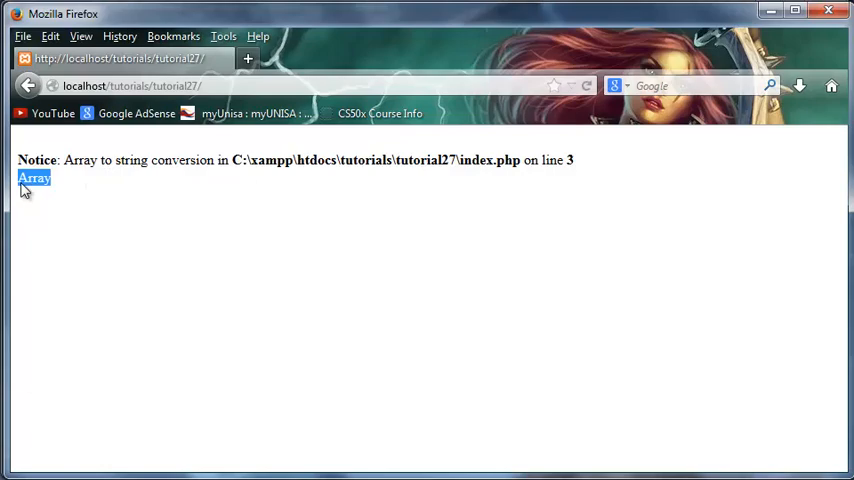
{"action": "mouse_move", "coordinate": [294, 224]}
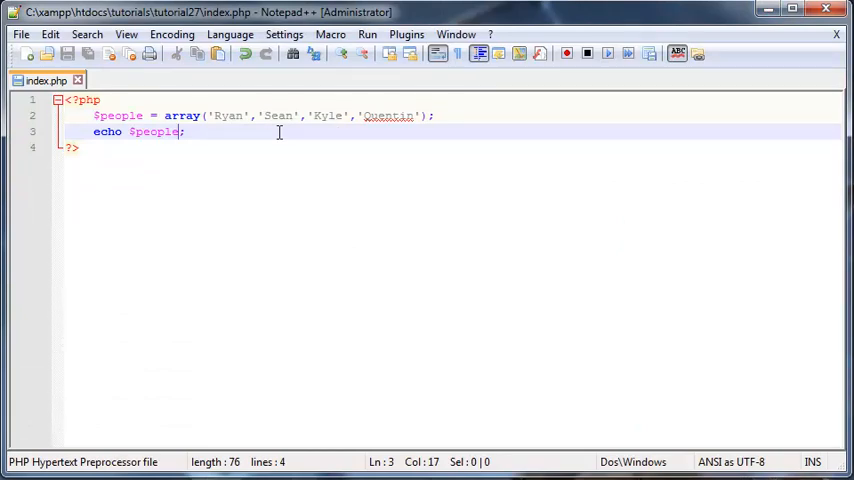
Add square brackets to echo $people[], try index 0, then clear it again.
{"action": "type", "text": "[]"}
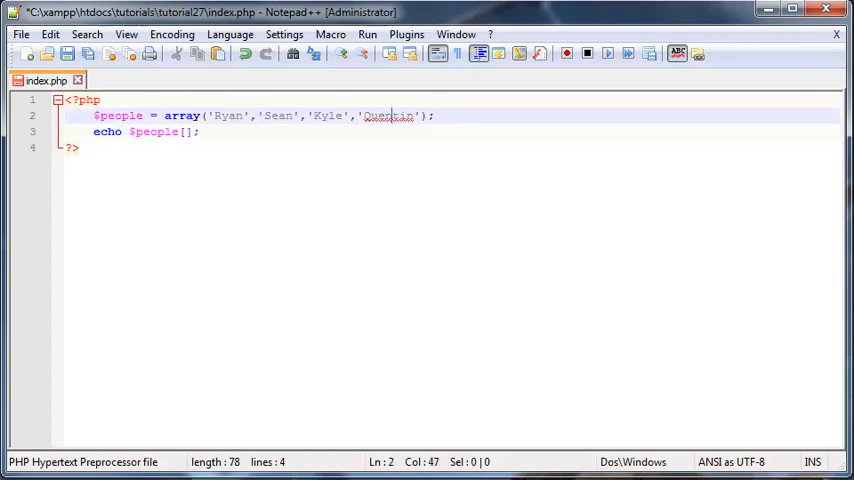
{"action": "mouse_move", "coordinate": [180, 292]}
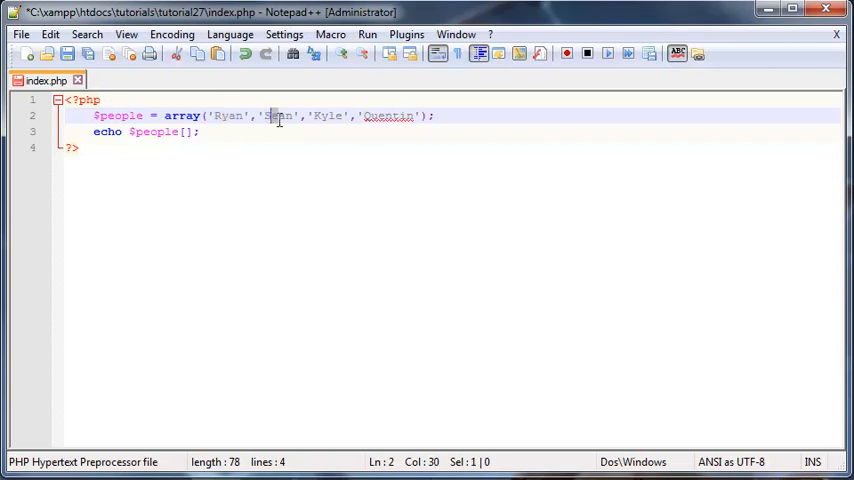
{"action": "double_click", "coordinate": [328, 116]}
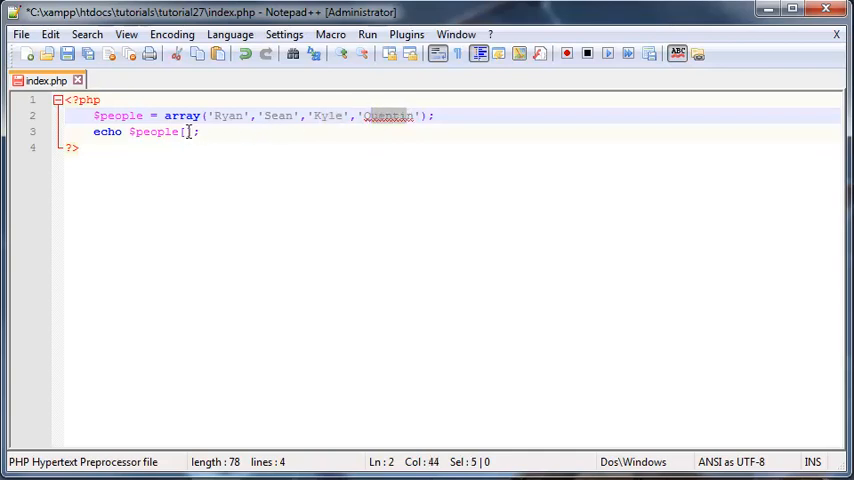
{"action": "type", "text": "0"}
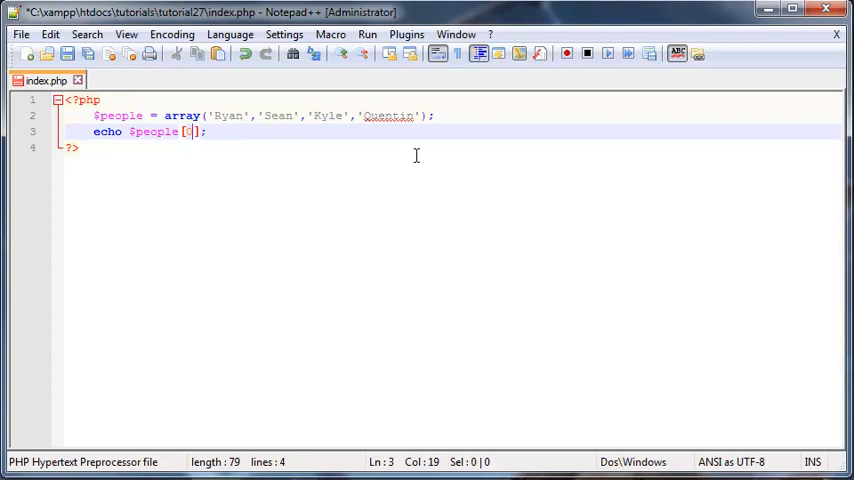
{"action": "mouse_move", "coordinate": [132, 98]}
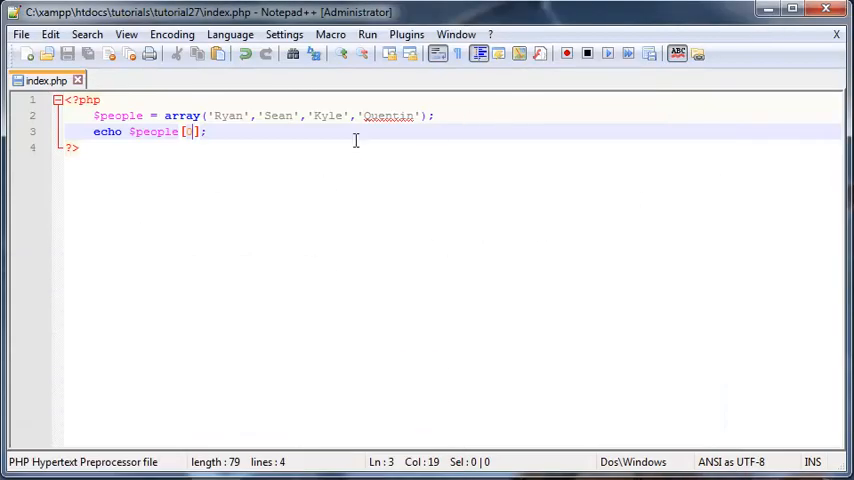
{"action": "key", "text": "Backspace"}
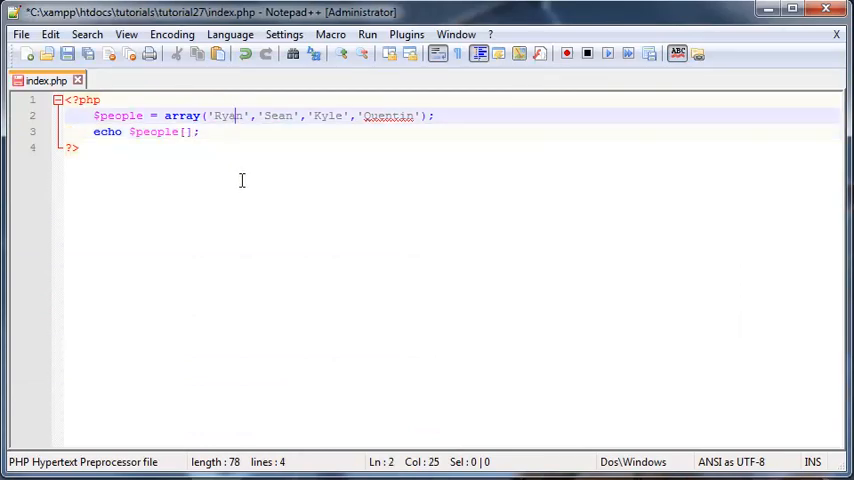
{"action": "left_click", "coordinate": [184, 132]}
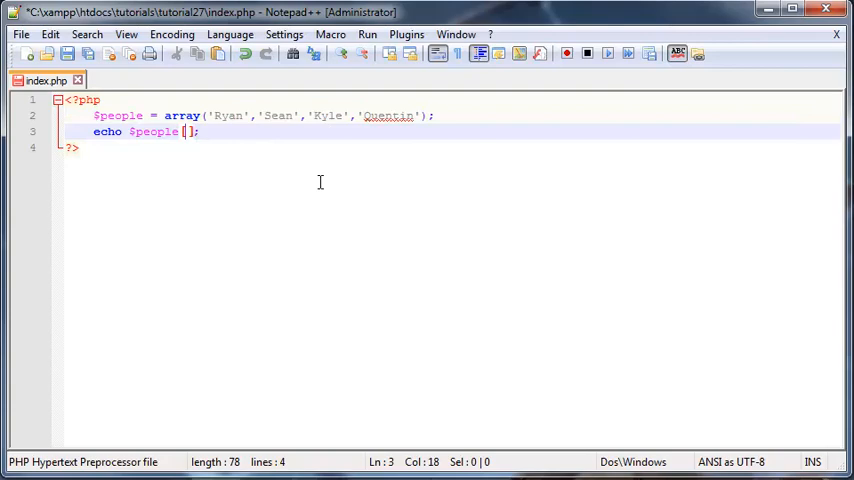
Set the echo index to 2 so it reads echo $people[2];.
{"action": "type", "text": "2"}
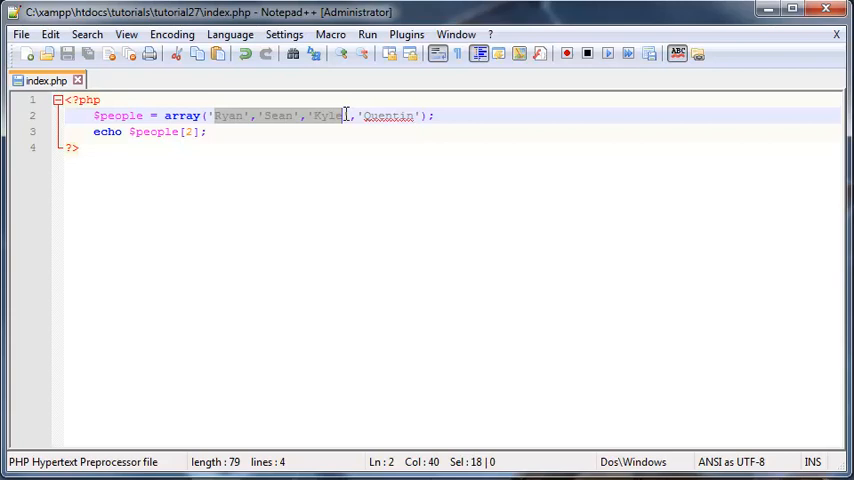
{"action": "mouse_move", "coordinate": [512, 202]}
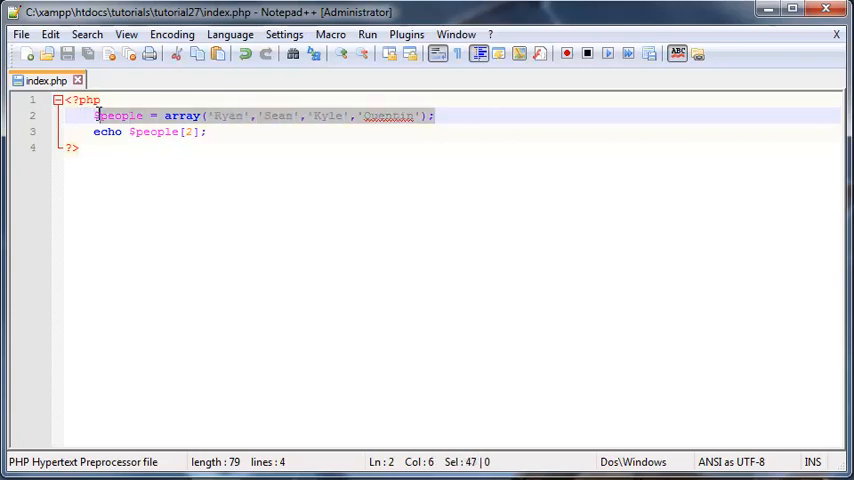
Delete the array() line and assign $people[0] = 'Ryan'; instead.
{"action": "key", "text": "Delete"}
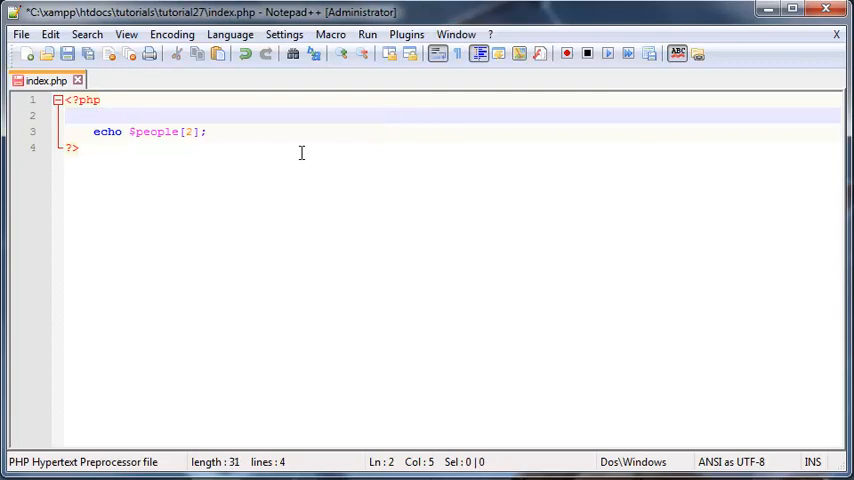
{"action": "type", "text": "$"}
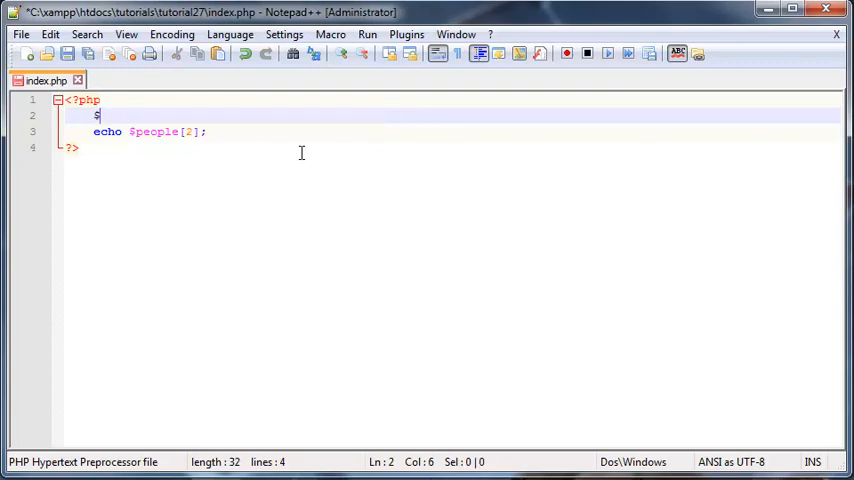
{"action": "type", "text": "people ["}
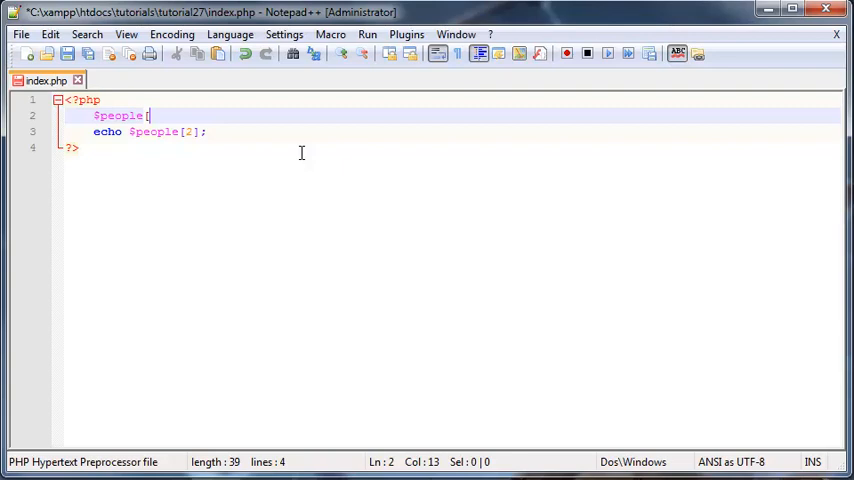
{"action": "type", "text": "[0] ="}
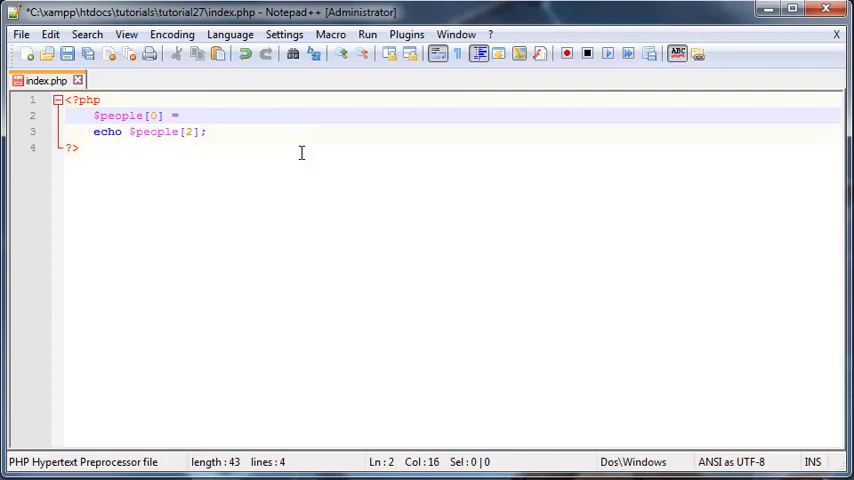
{"action": "type", "text": "''"}
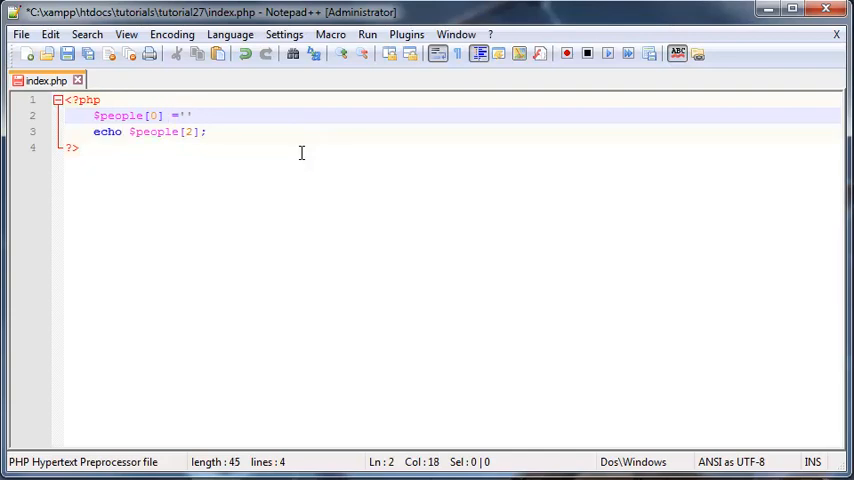
{"action": "type", "text": "Ryan"}
{"action": "type", "text": "$"}
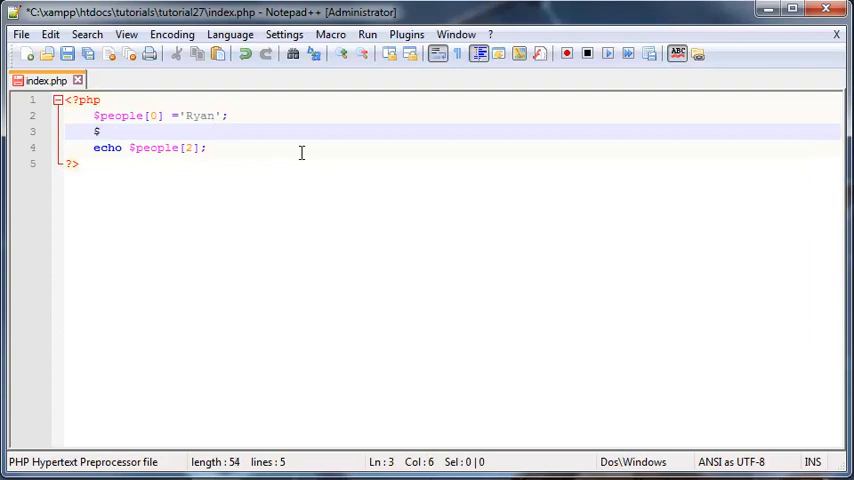
Add $people[1] = 'Sean'; on its own line and return to the echo index.
{"action": "type", "text": "people"}
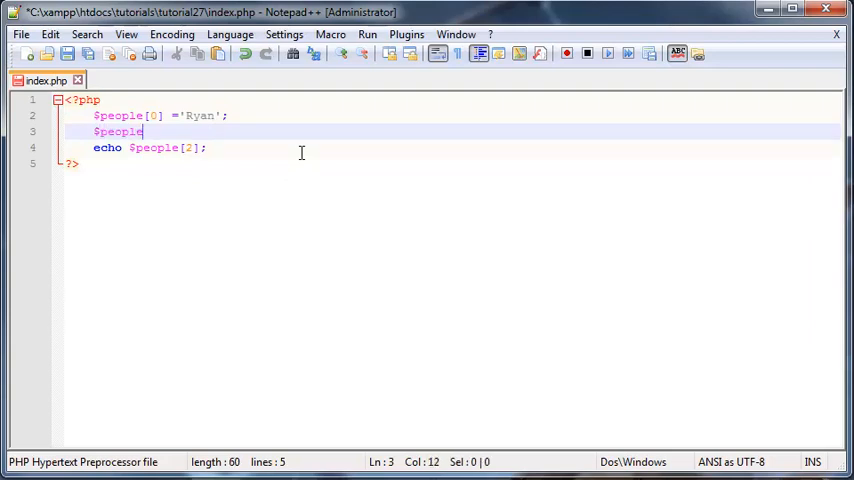
{"action": "type", "text": "[1] ="}
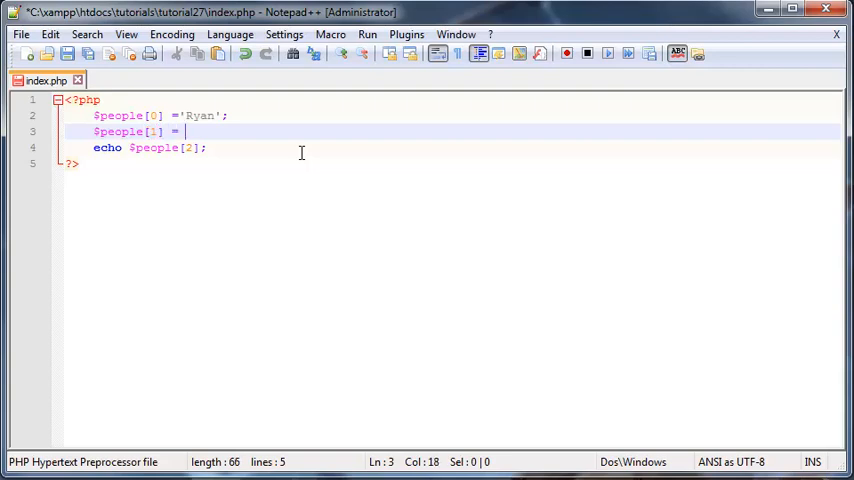
{"action": "type", "text": "'Sean'"}
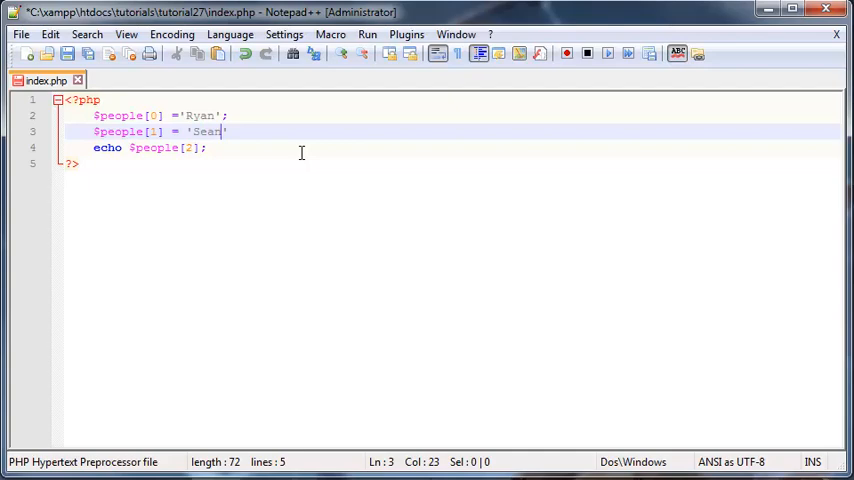
{"action": "type", "text": "n';"}
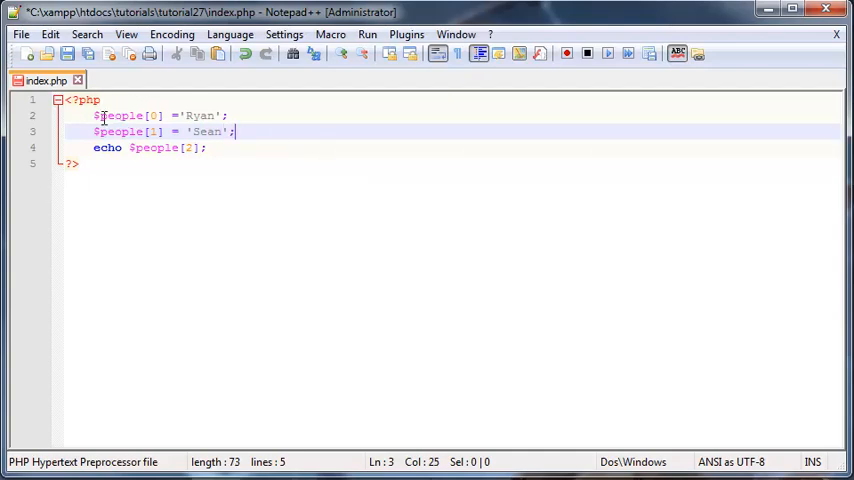
{"action": "left_click", "coordinate": [188, 148]}
{"action": "type", "text": "1"}
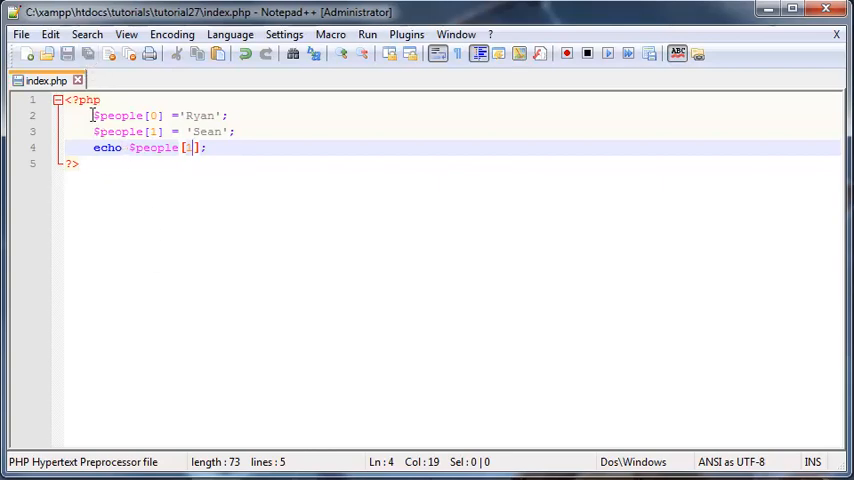
Select and remove the assignment text, leaving a bare $people[0] = line.
{"action": "left_click_drag", "start_coordinate": [94, 116], "coordinate": [234, 132]}
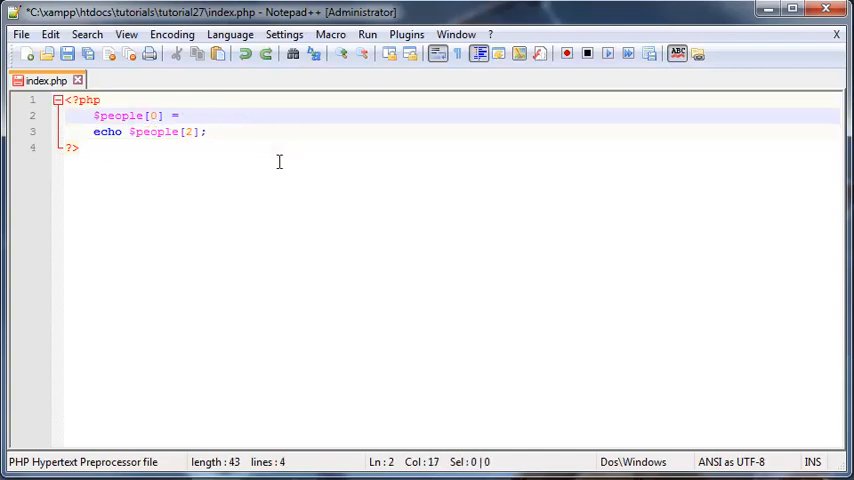
Restore array('Ryan','Sean','Kyle','Quentin'); and start a new line below it.
{"action": "type", "text": "array('Ryan','Sean','Kyle','Quentin');"}
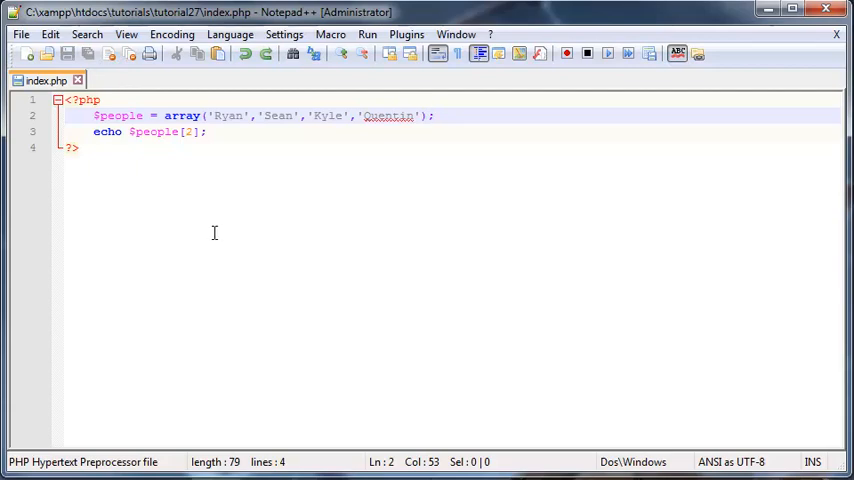
{"action": "left_click", "coordinate": [222, 116]}
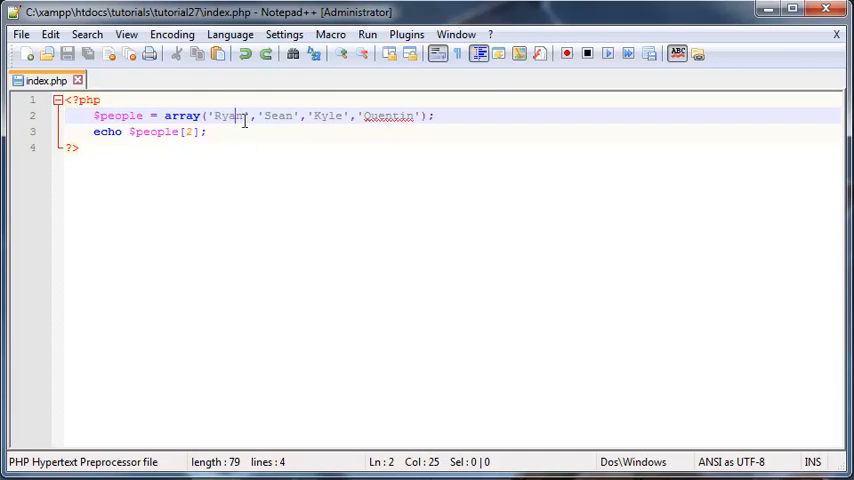
{"action": "double_click", "coordinate": [230, 116]}
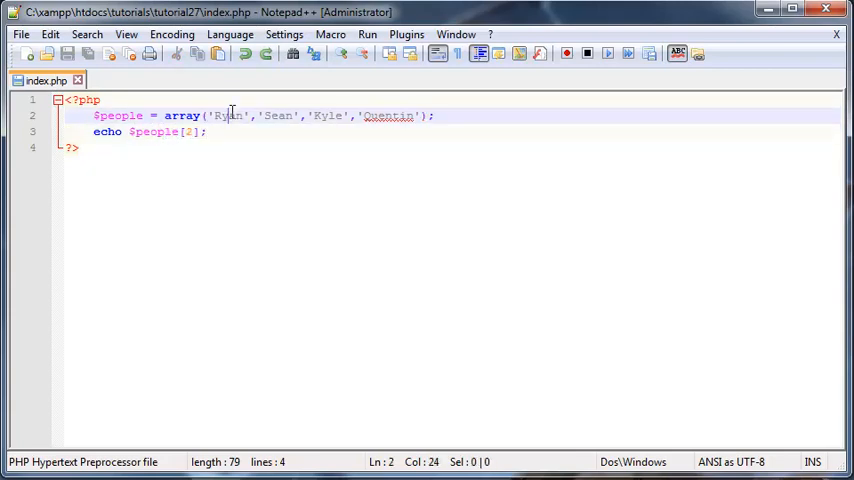
{"action": "left_click", "coordinate": [204, 132]}
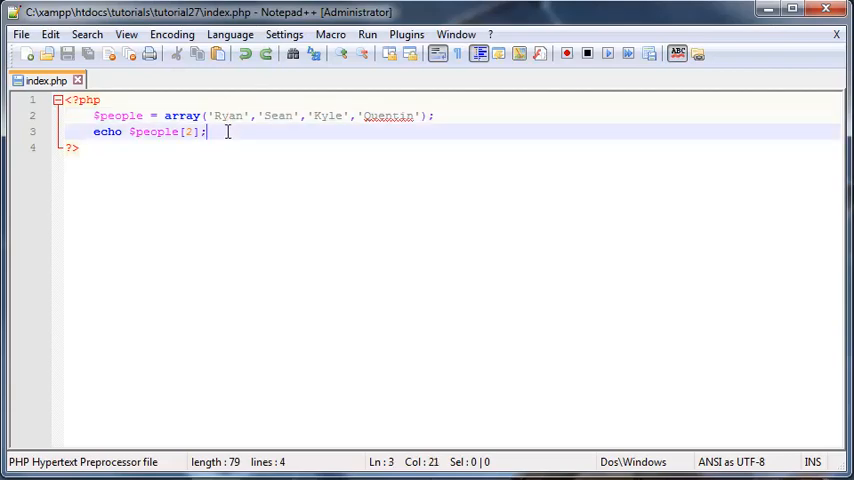
{"action": "left_click", "coordinate": [90, 132]}
{"action": "type", "text": "$"}
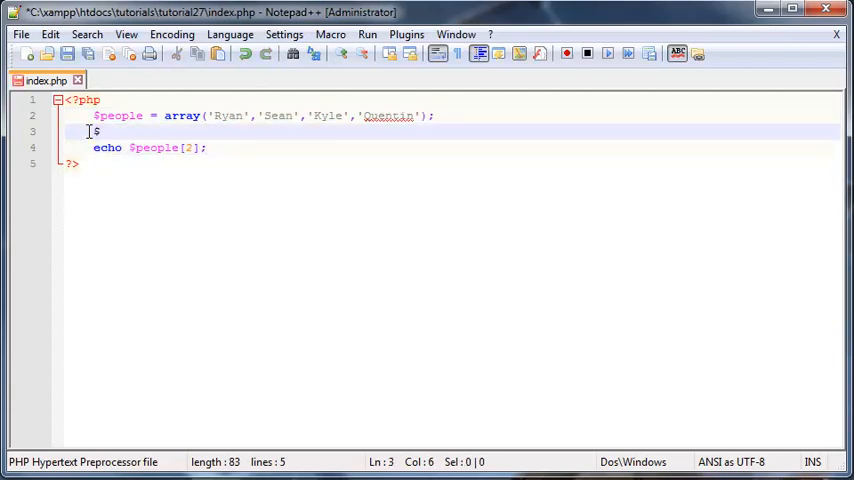
Reassign $people[0] = 'Stacy' on the new line below the array.
{"action": "type", "text": "po"}
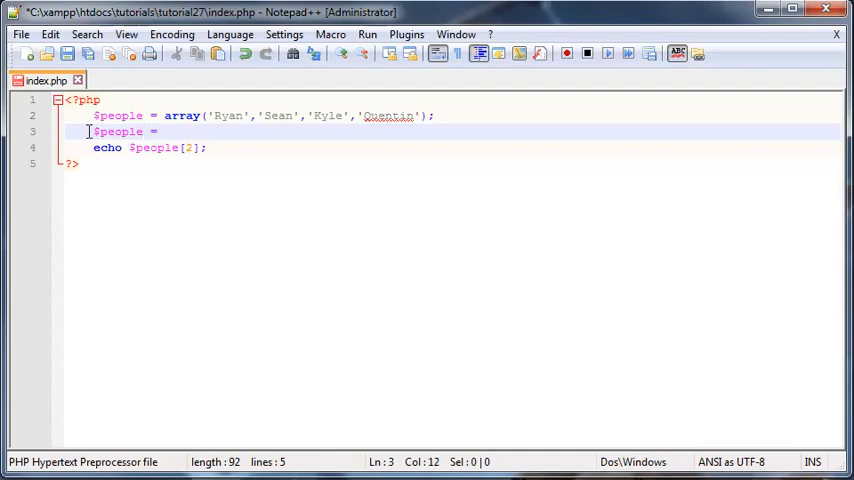
{"action": "type", "text": "[0]"}
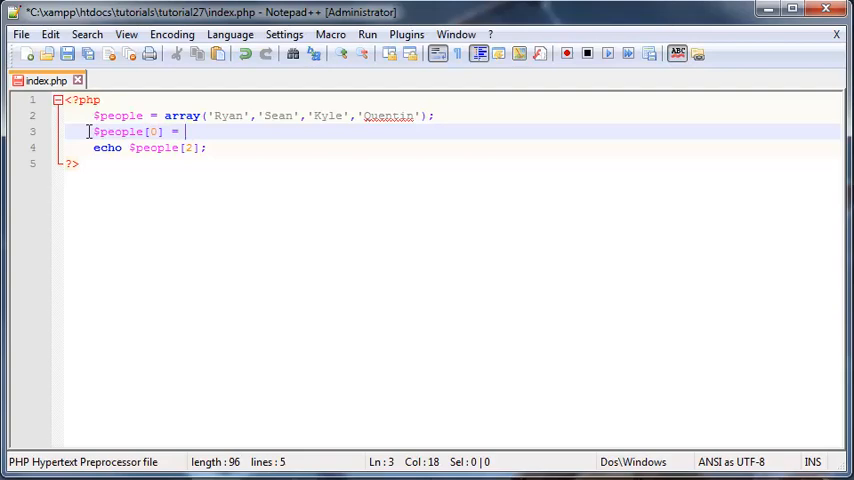
{"action": "type", "text": "'Stac'"}
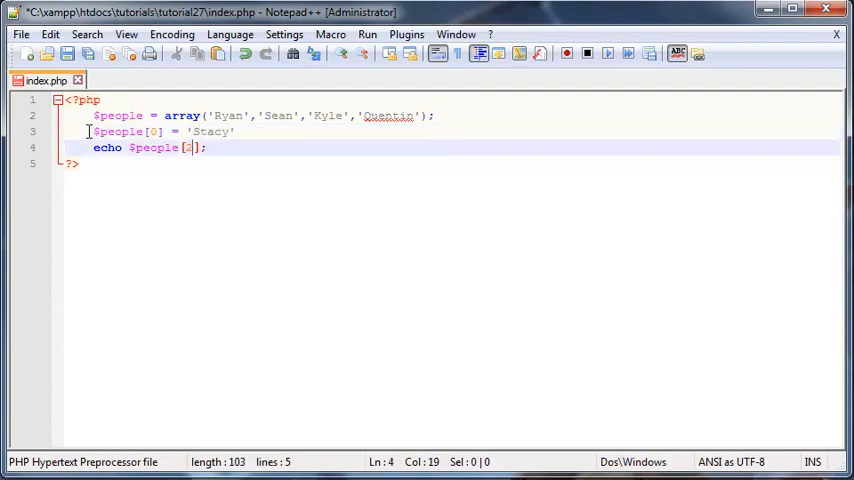
Change the echo index to 0 and point out Ryan, the replaced element.
{"action": "key", "text": "Backspace"}
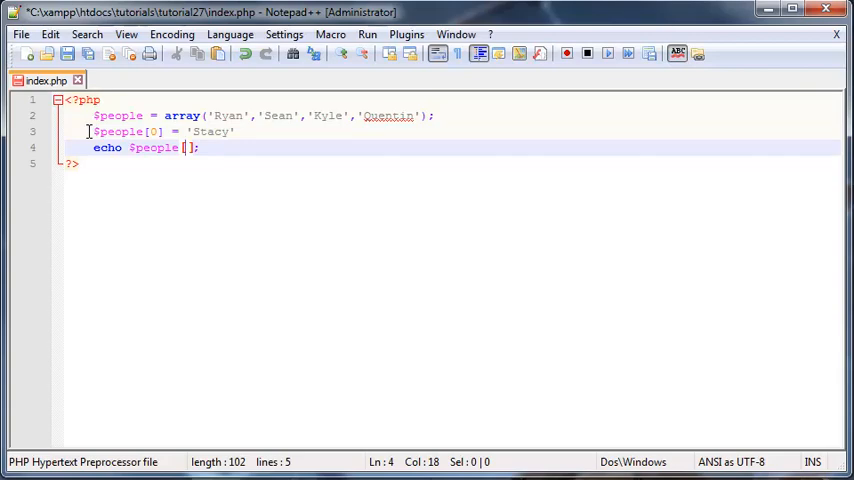
{"action": "type", "text": "0"}
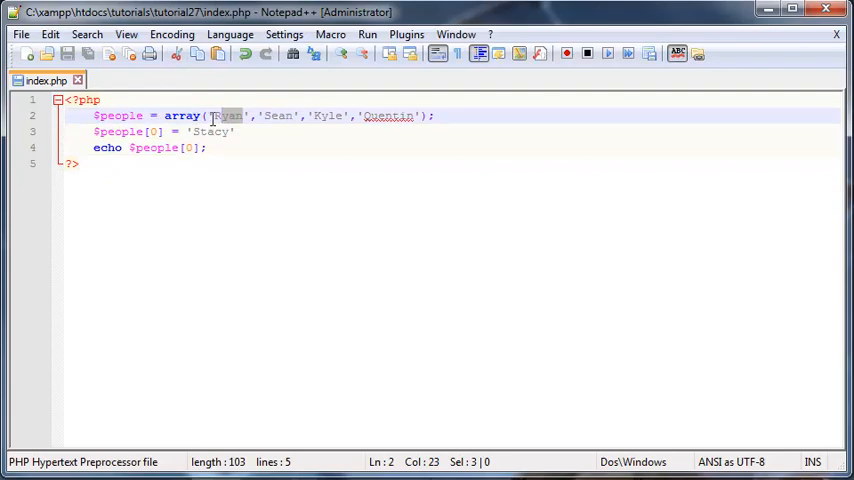
{"action": "double_click", "coordinate": [228, 116]}
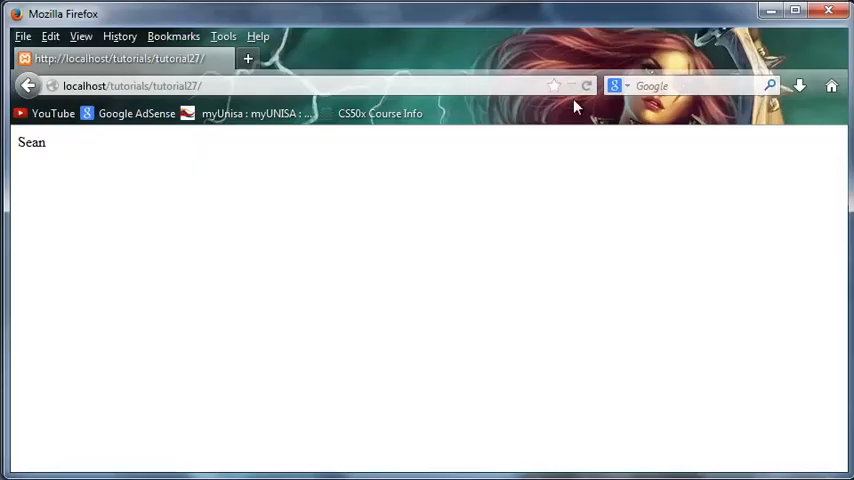
End the $people[0] = 'Stacy' reassignment line with a semicolon so Firefox prints Stacy.
{"action": "left_click", "coordinate": [588, 84]}
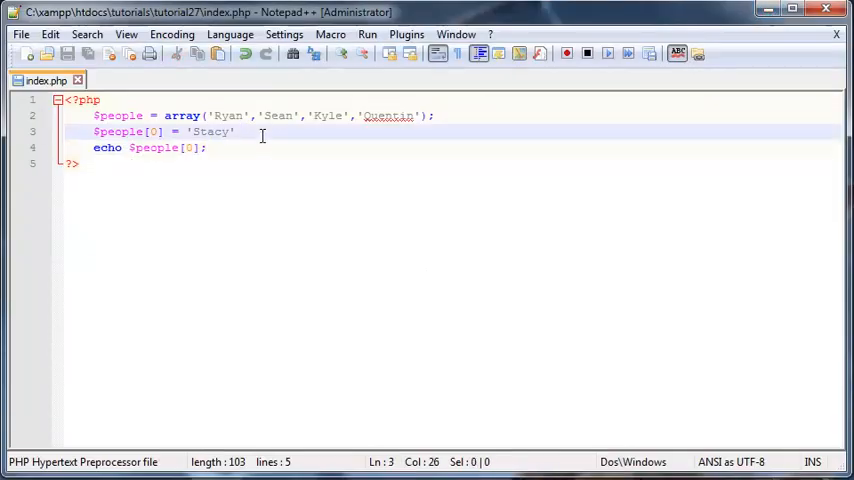
{"action": "type", "text": ";"}
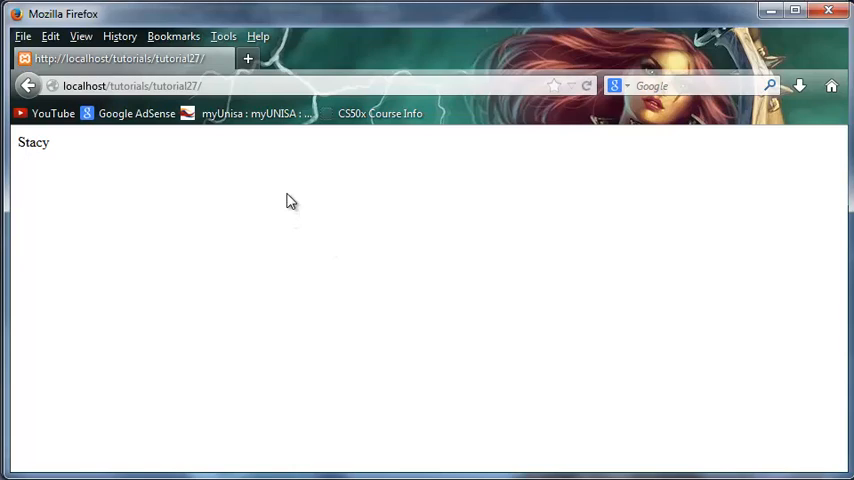
{"action": "mouse_move", "coordinate": [308, 256]}
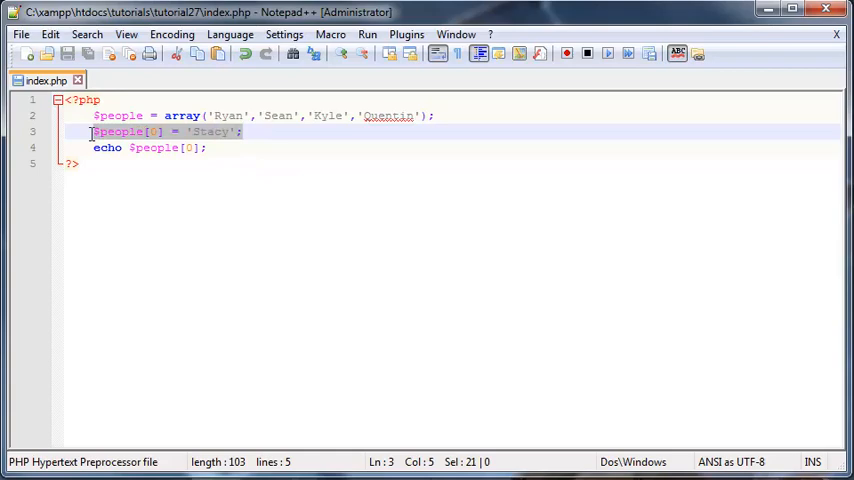
Write unset($people[0]) on line 3 in place of the Stacy reassignment.
{"action": "type", "text": "unset"}
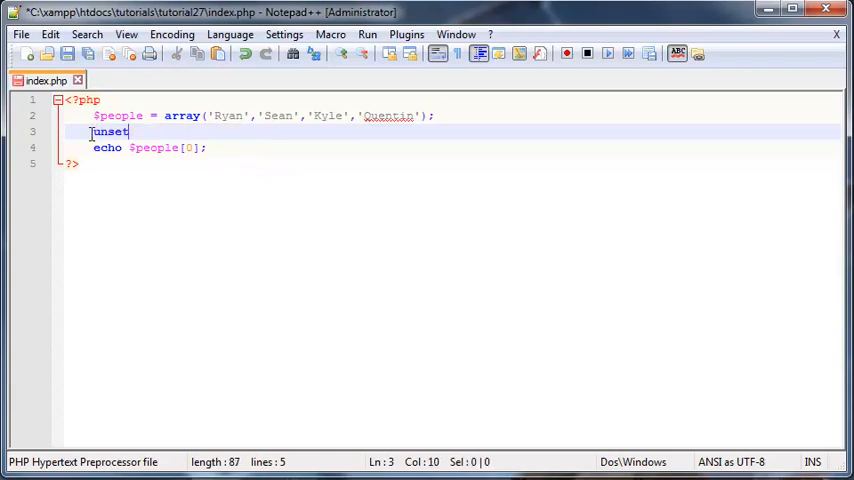
{"action": "type", "text": "()"}
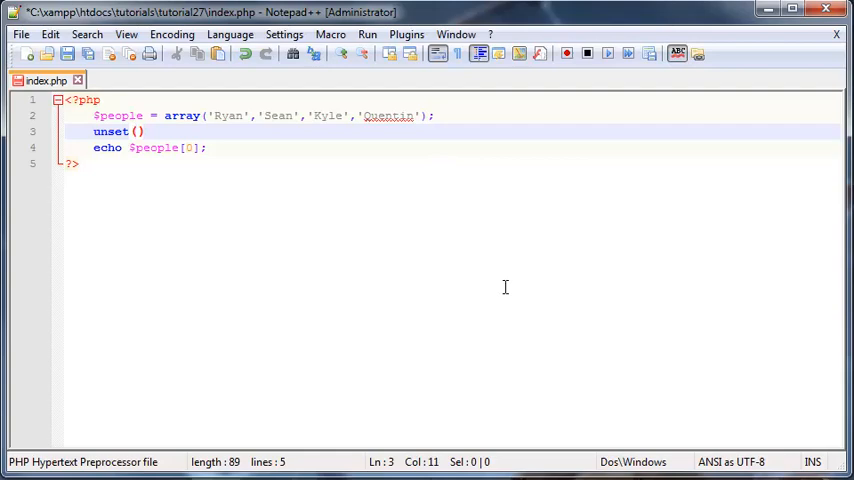
{"action": "type", "text": "$"}
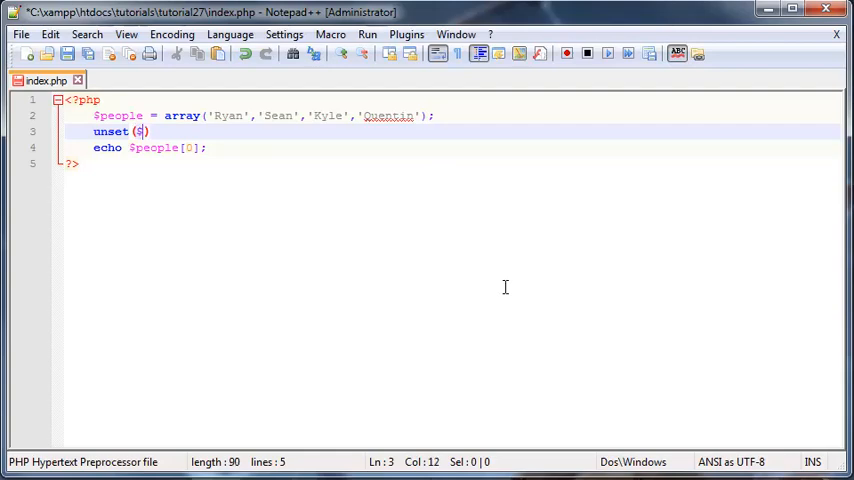
{"action": "type", "text": "people"}
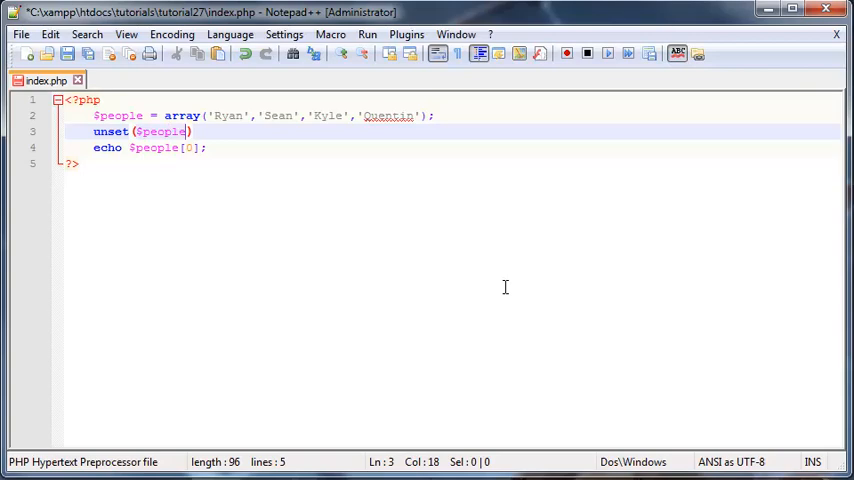
{"action": "type", "text": "[]"}
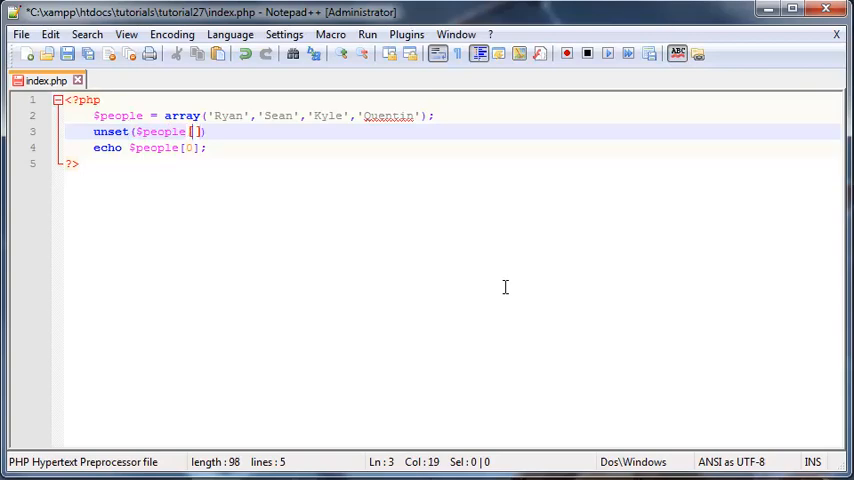
{"action": "type", "text": "0"}
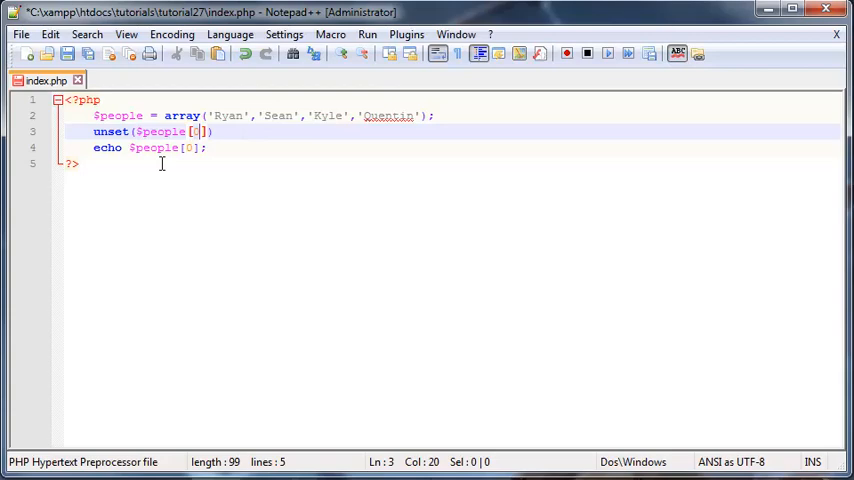
{"action": "type", "text": ")"}
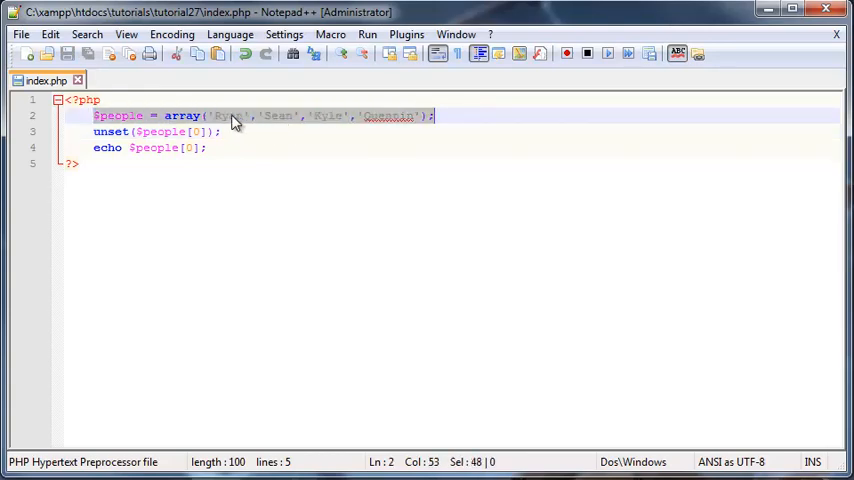
{"action": "left_click", "coordinate": [222, 116]}
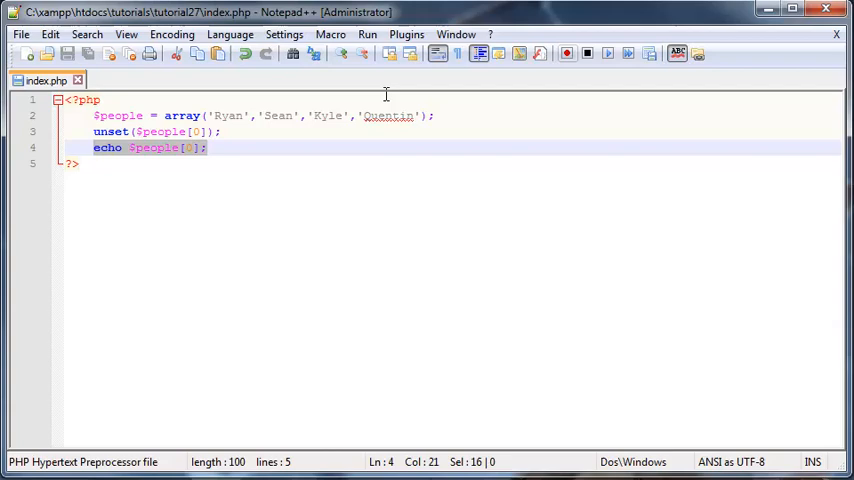
{"action": "double_click", "coordinate": [228, 116]}
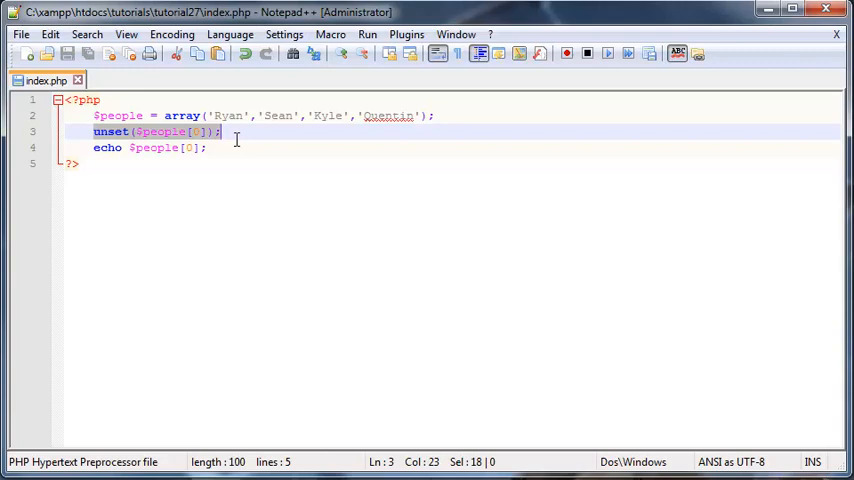
Replace the index in echo $people[...] with 0 and highlight Ryan's entry in the array.
{"action": "left_click", "coordinate": [230, 148]}
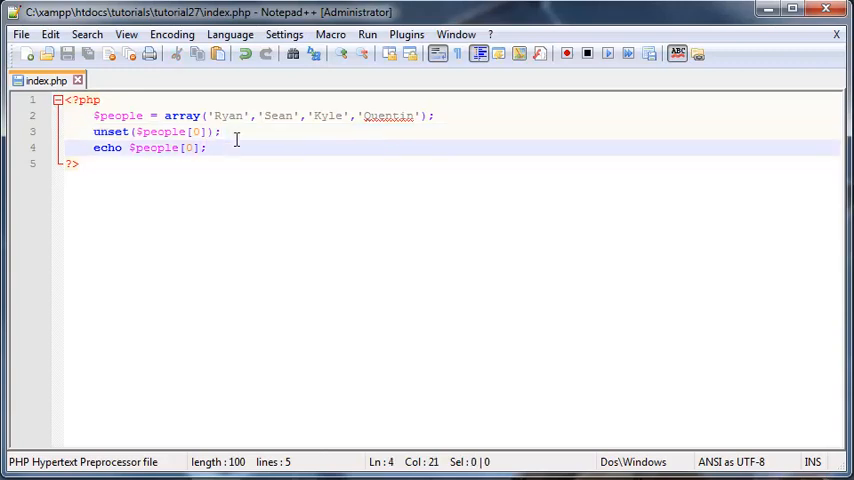
{"action": "key", "text": "BackSpace"}
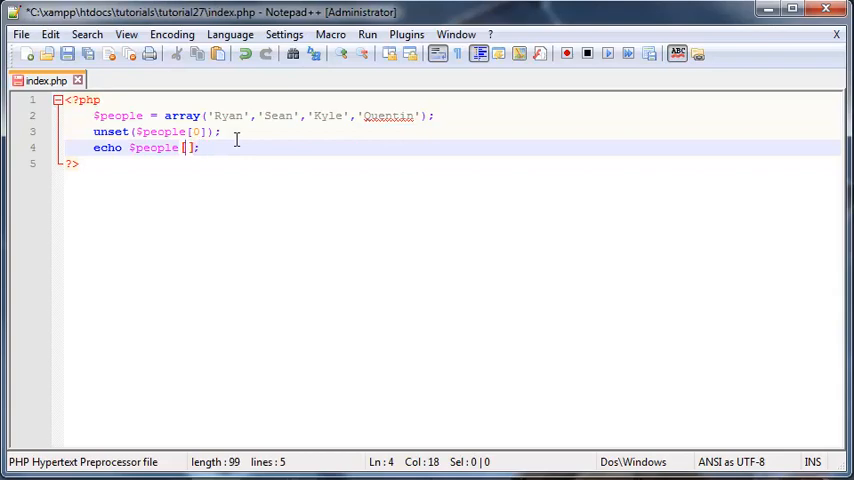
{"action": "type", "text": "0"}
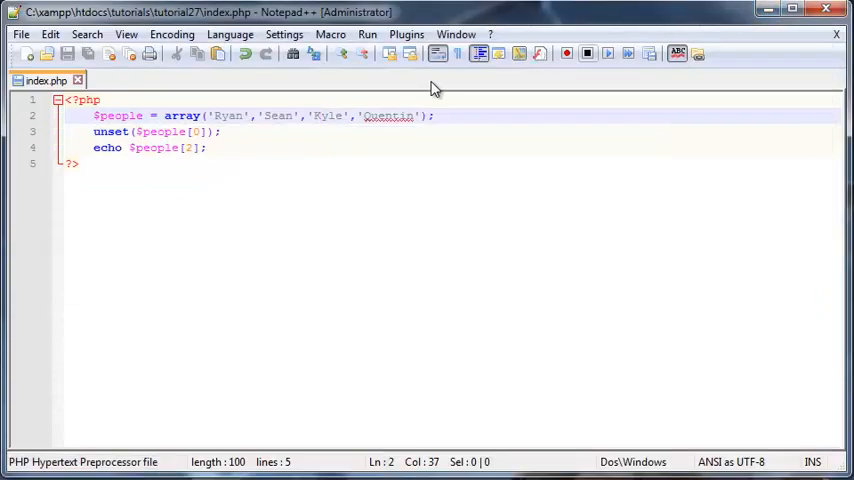
{"action": "double_click", "coordinate": [228, 116]}
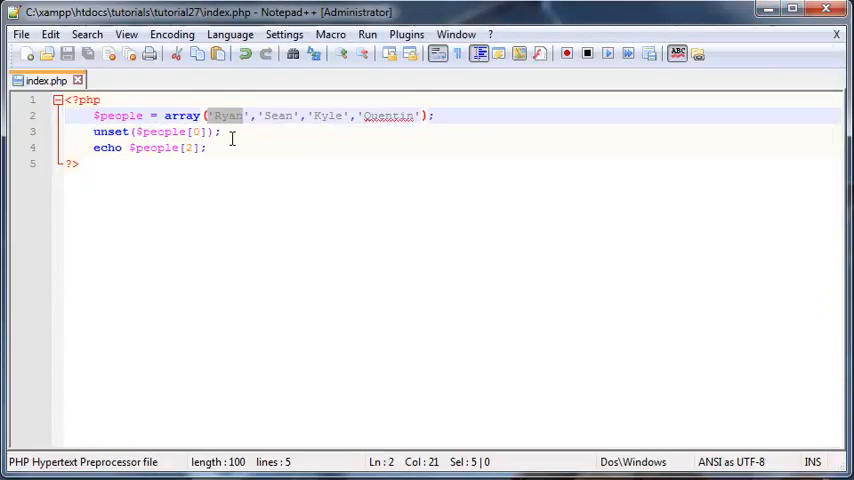